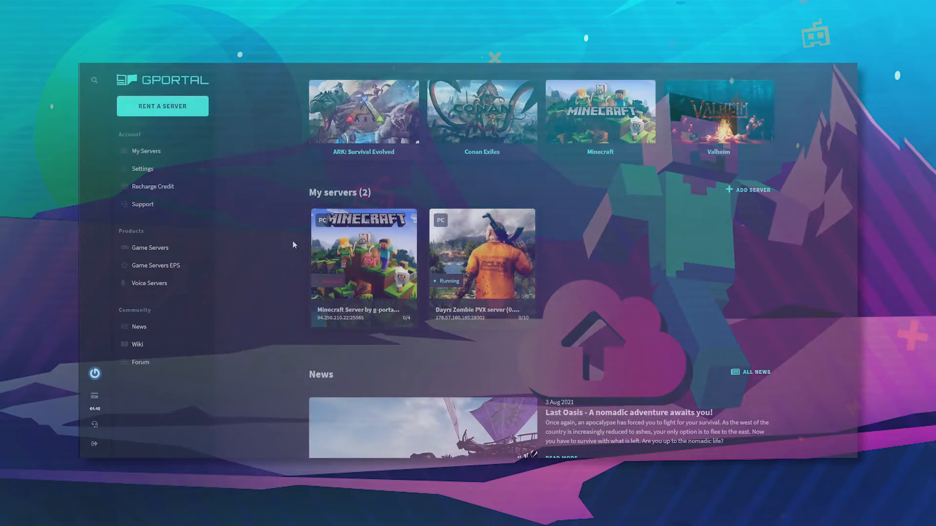
Step: Open the Minecraft server's page and scroll down to its FTP access data
click(362, 259)
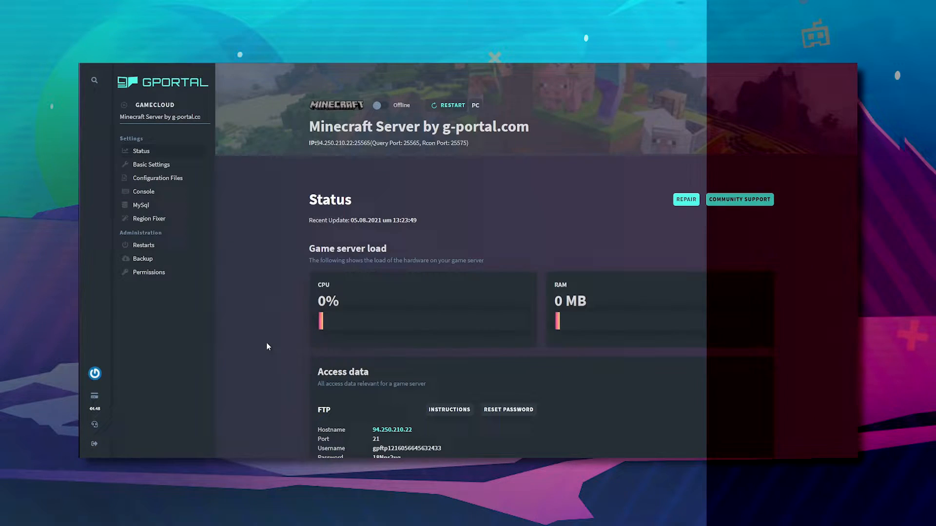
scroll(down, 3)
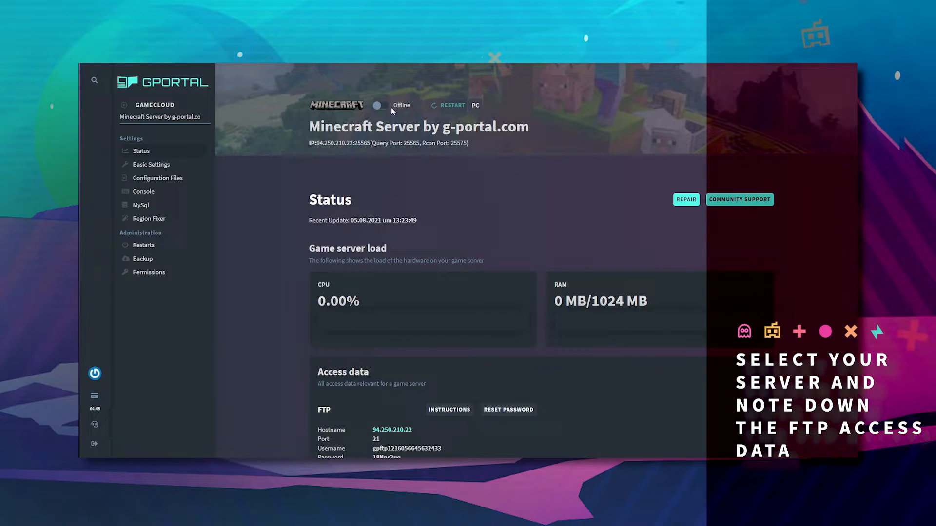
mouse_move(283, 340)
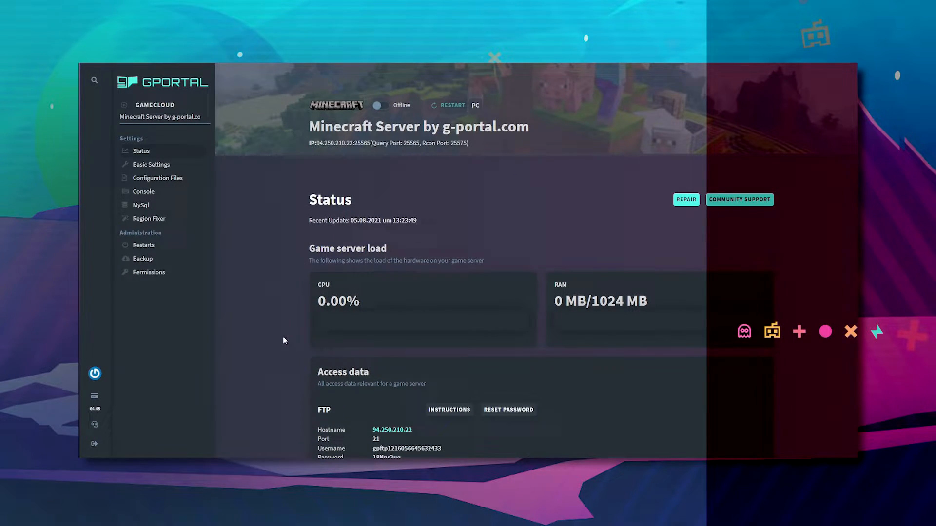
scroll(down, 3)
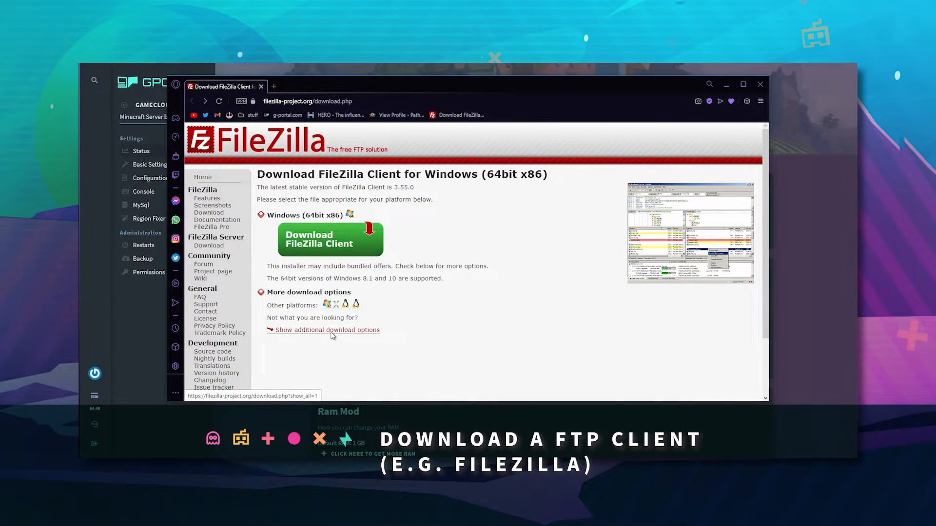
Step: Download the FileZilla client installer
click(327, 330)
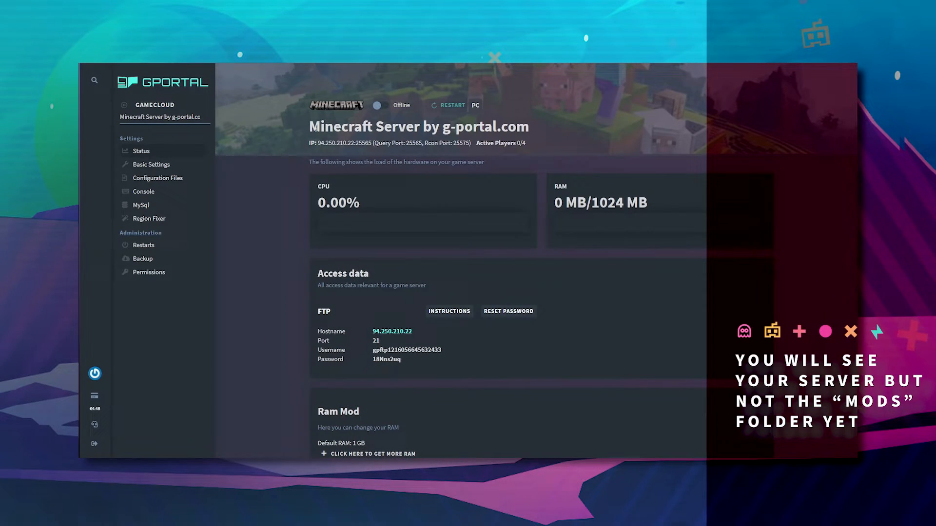
Step: Open Basic Settings and scroll to the Forge 1.17+ version 37.0.22 modification
click(151, 164)
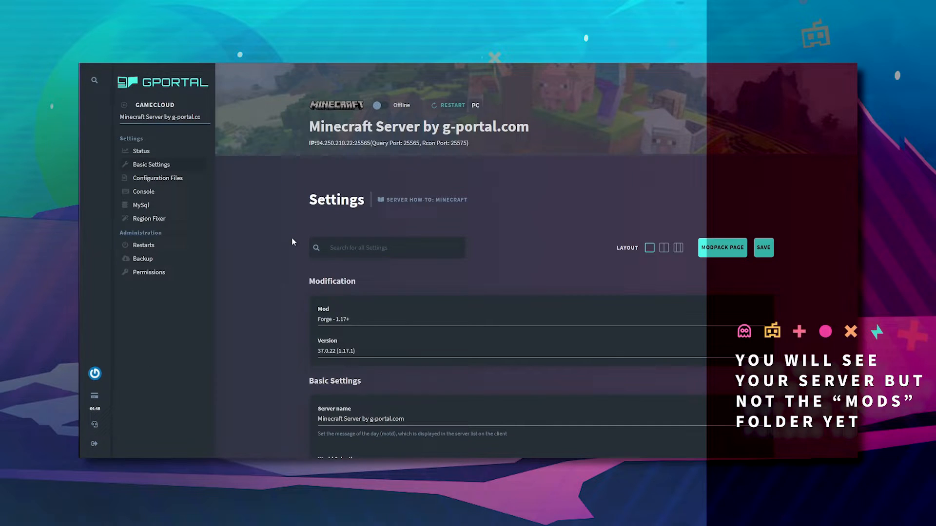
mouse_move(360, 329)
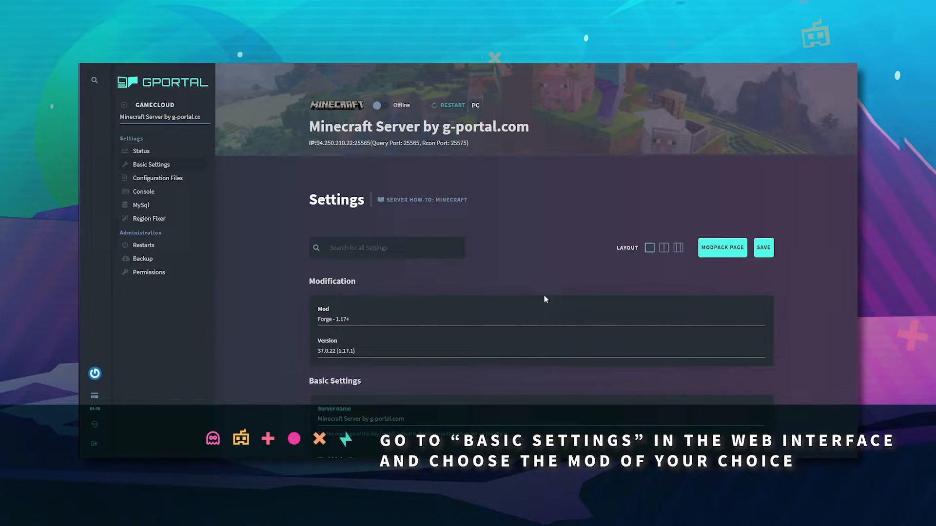
scroll(down, 3)
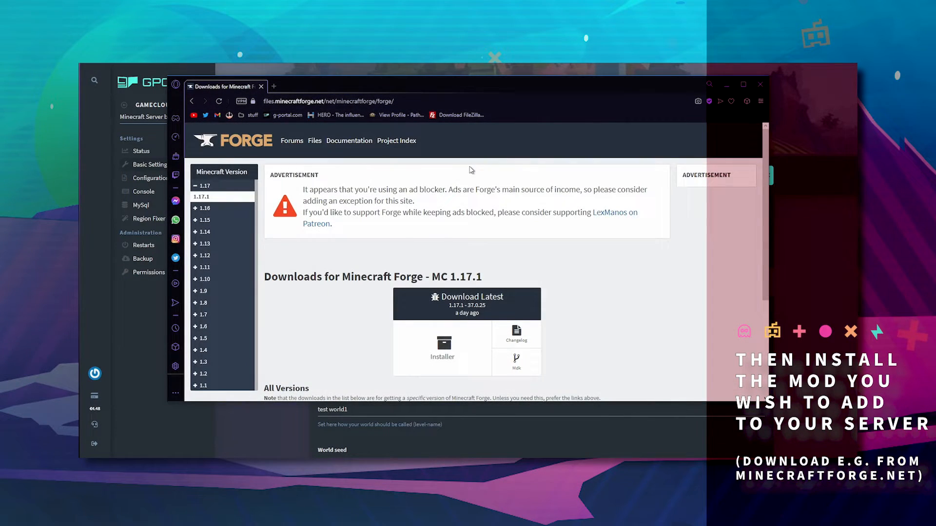
mouse_move(442, 349)
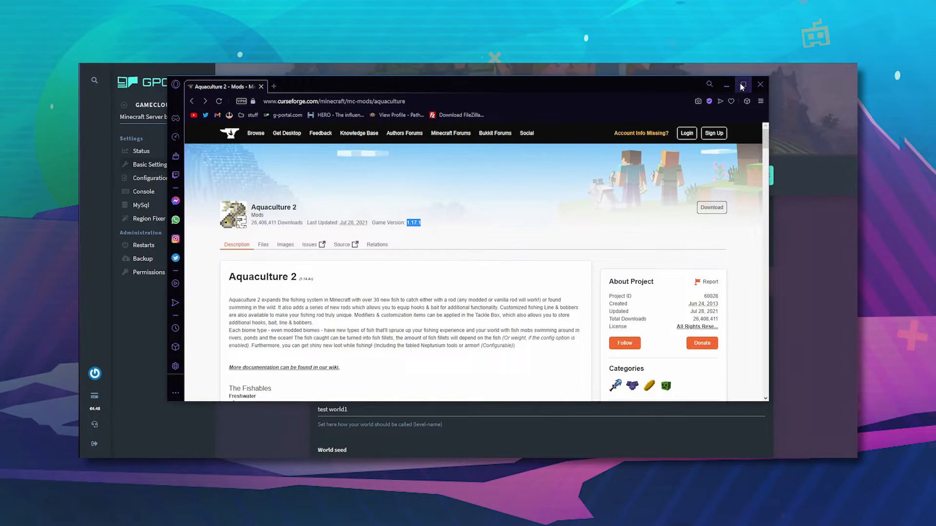
Step: Download the Aquaculture 2 file for 1.17.1 from CurseForge
click(743, 84)
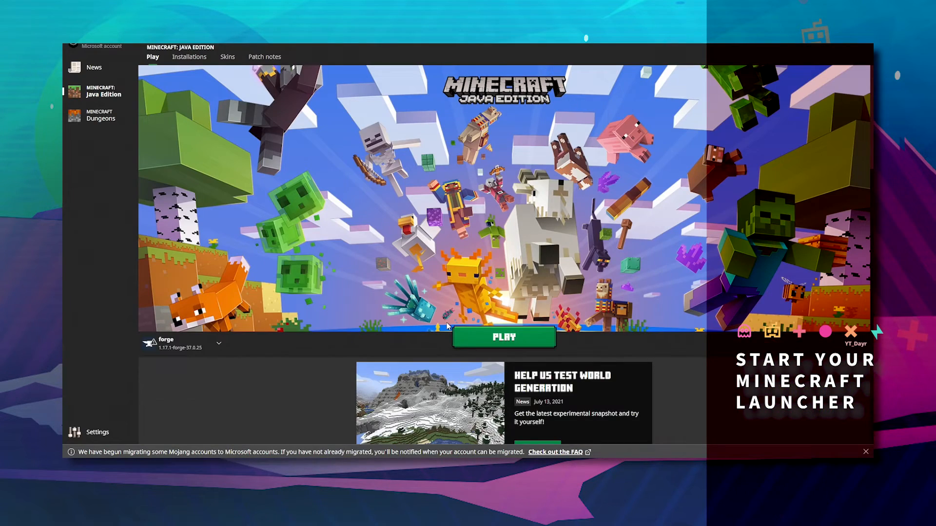
mouse_move(201, 346)
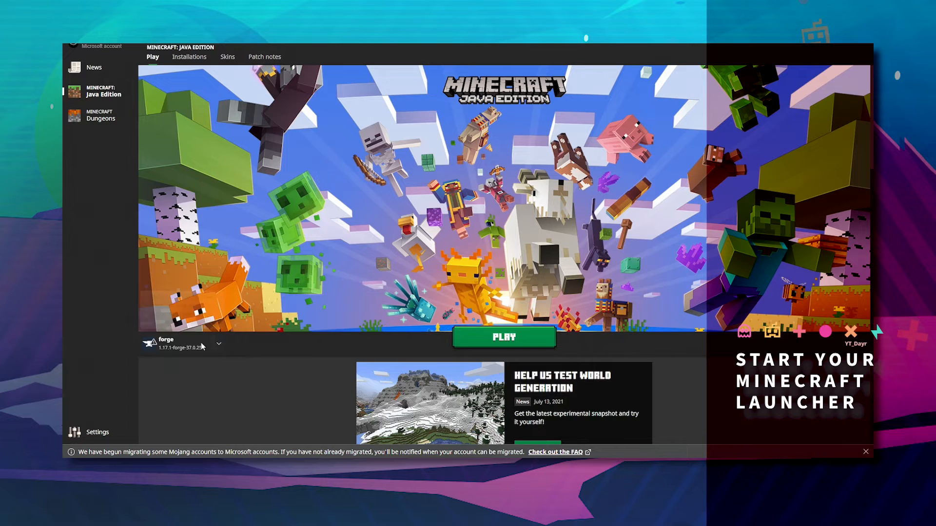
Step: Show the launcher's Installations list with the forge 1.17.1-forge-37.0.25 profile
click(189, 56)
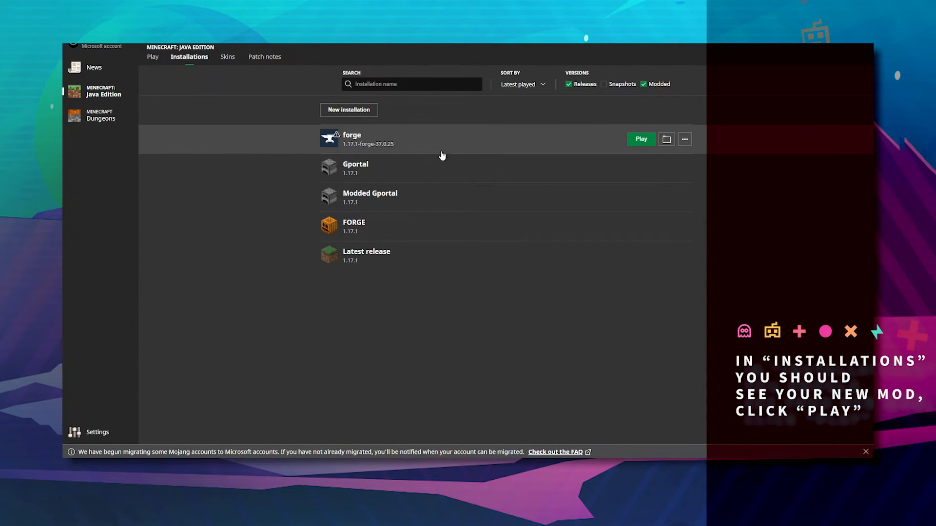
mouse_move(462, 369)
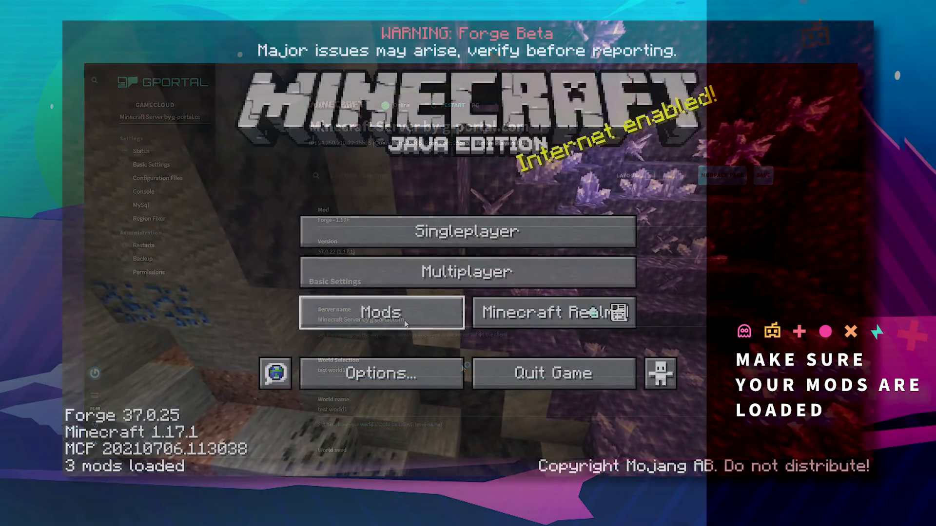
Step: Confirm Aquaculture 2 in the Mods list, then copy the server IP in GPORTAL
click(380, 312)
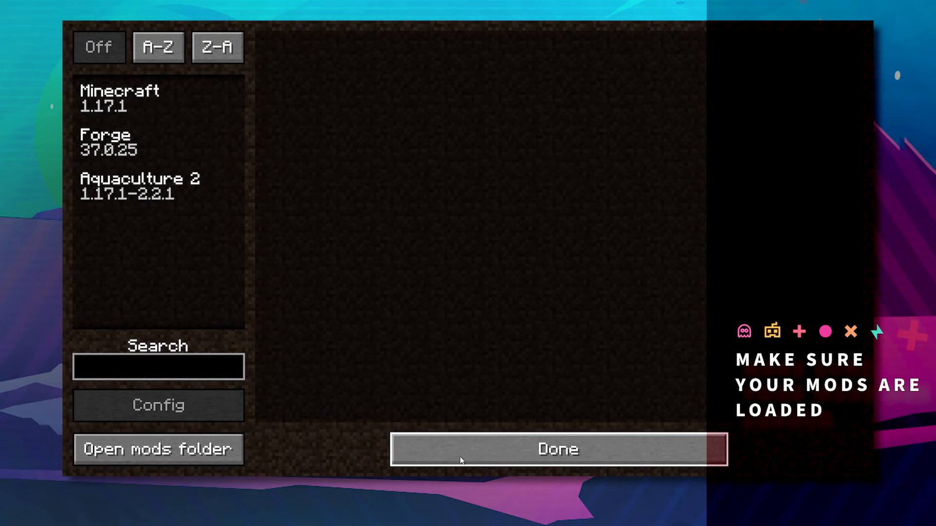
click(556, 449)
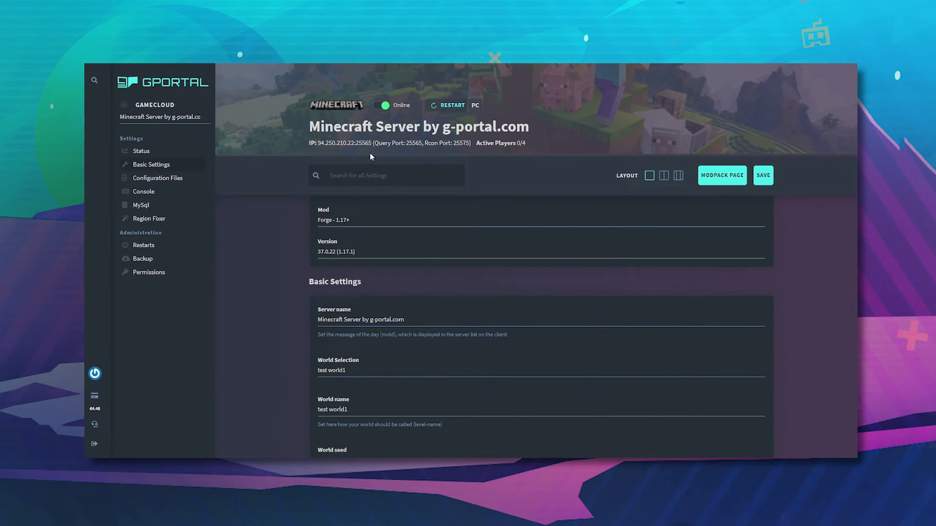
double_click(357, 143)
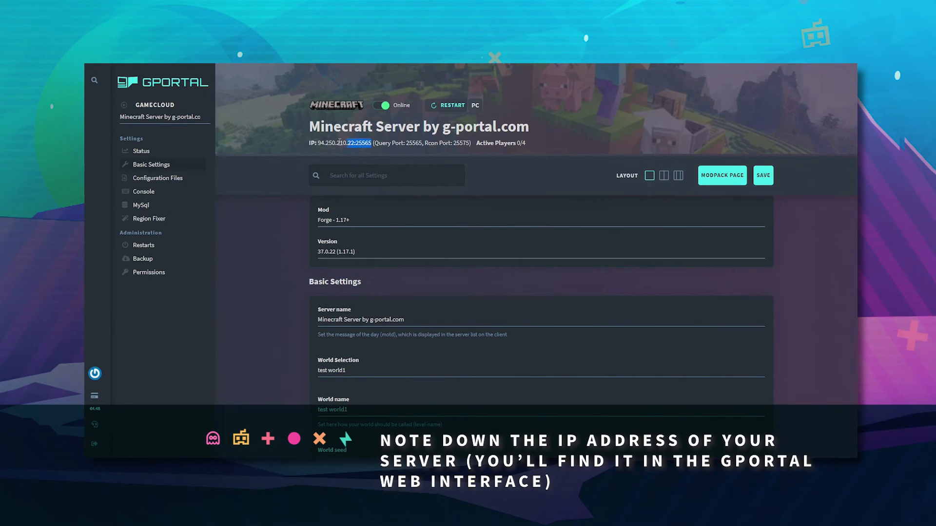